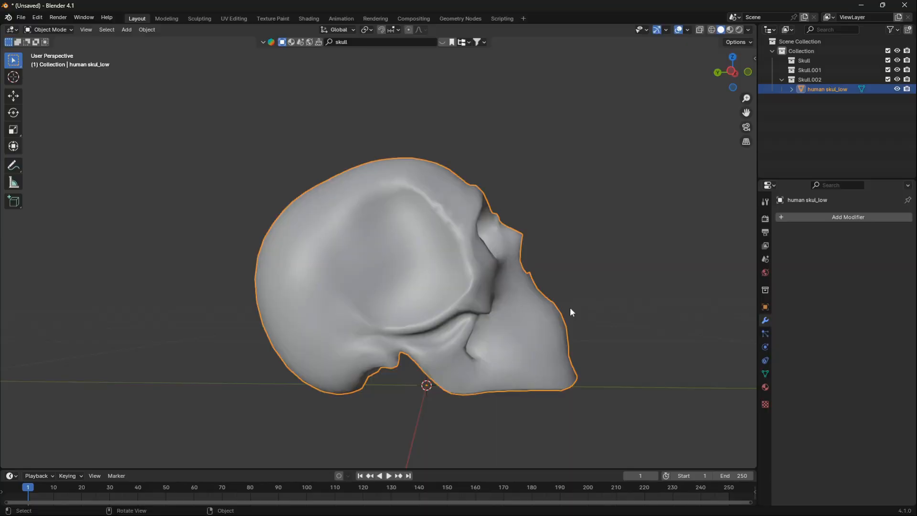
# Add a Decimate modifier in un-subdivide mode at 5 iterations and apply it, leaving 1241 faces
pyautogui.press('Tab')
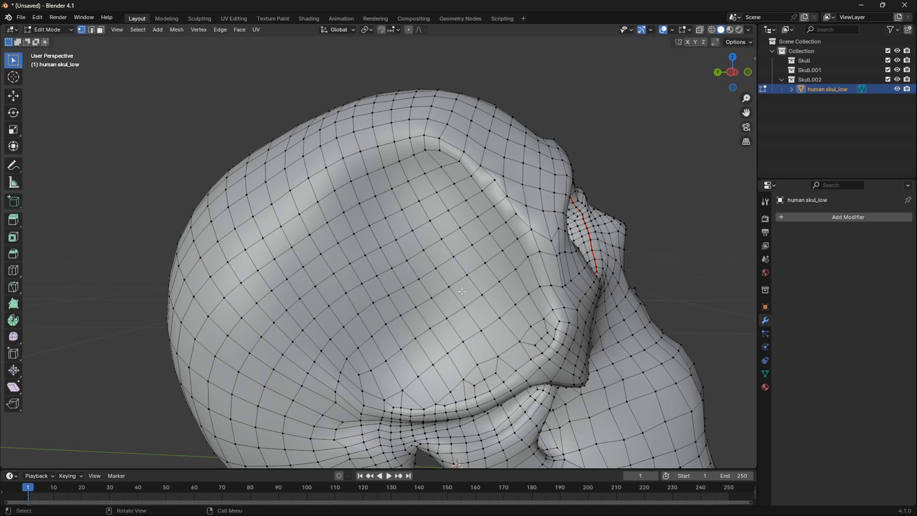
pyautogui.moveTo(453, 264)
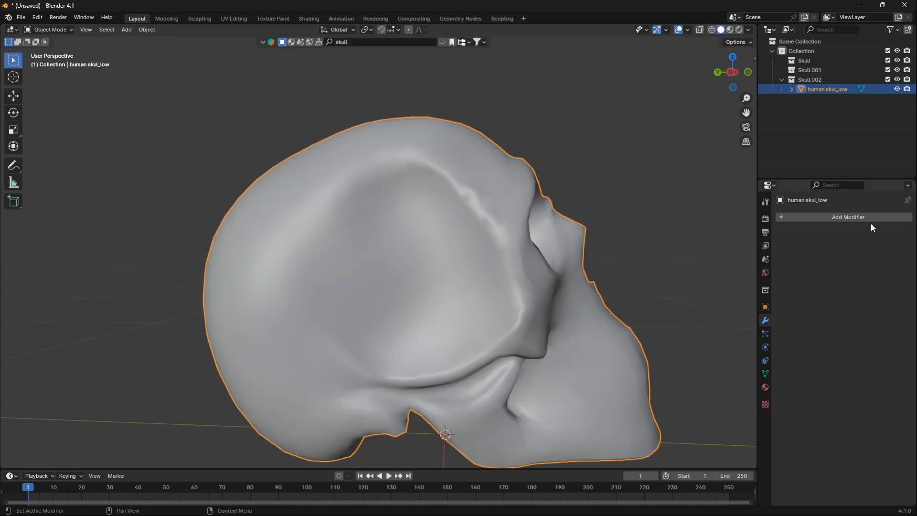
pyautogui.click(847, 217)
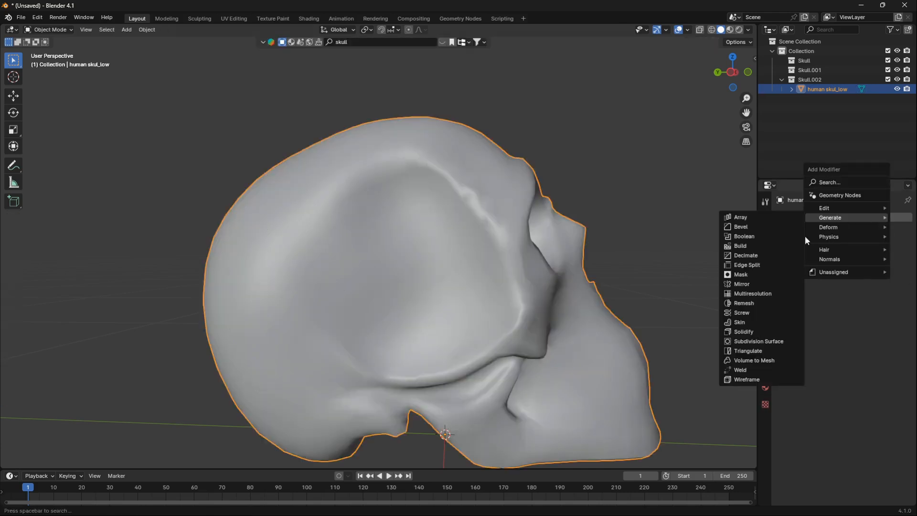
pyautogui.click(745, 255)
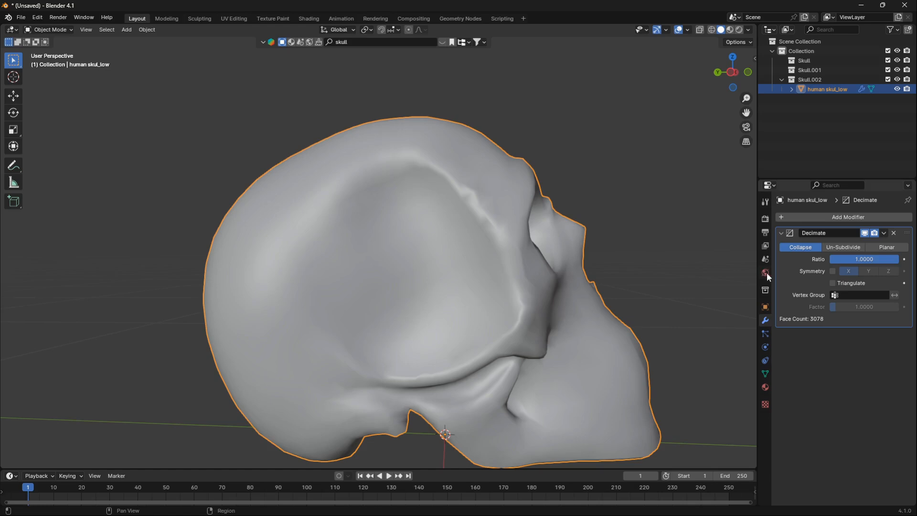
pyautogui.click(842, 246)
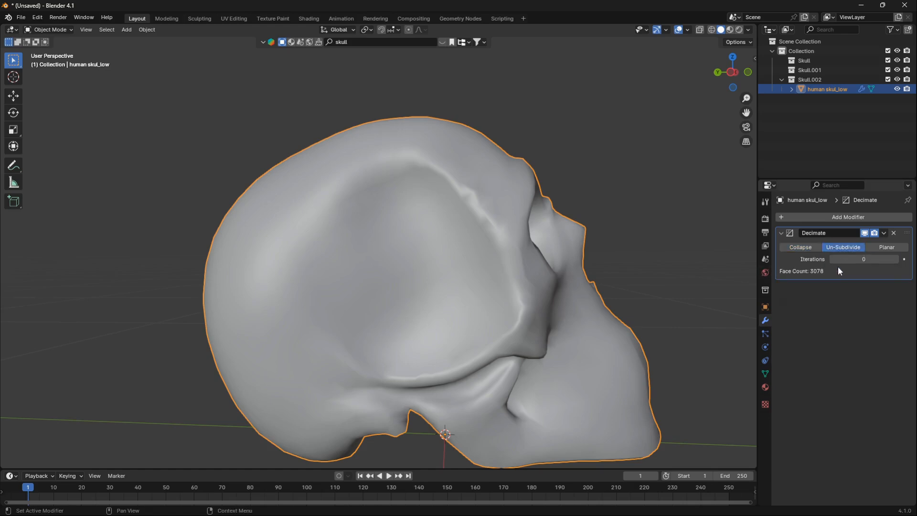
pyautogui.moveTo(864, 258)
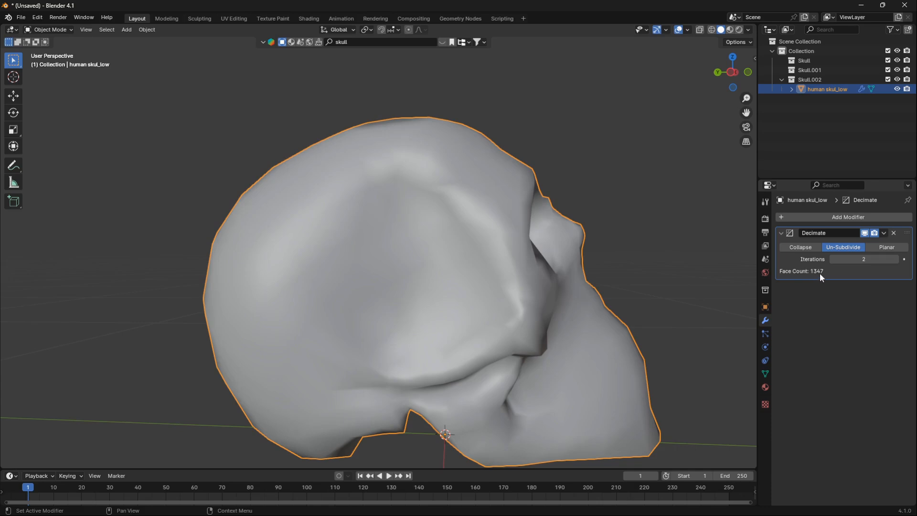
pyautogui.moveTo(793, 277)
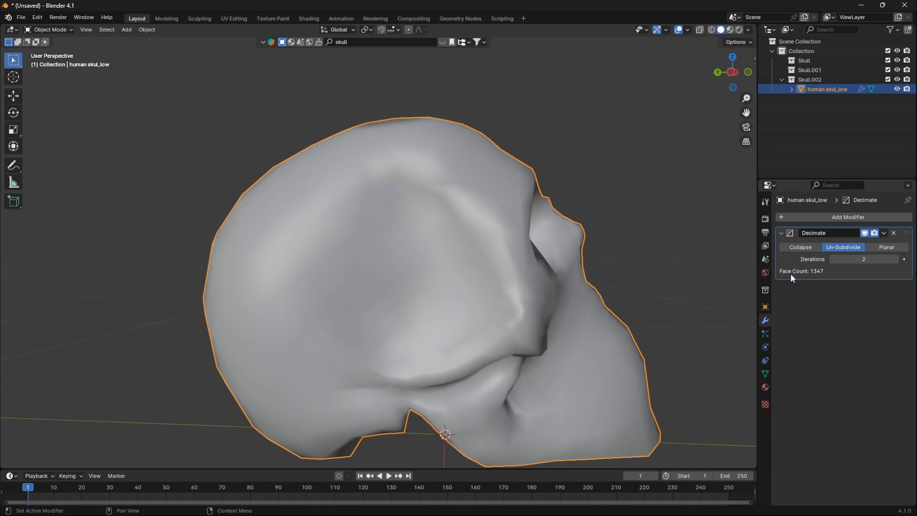
pyautogui.moveTo(864, 258)
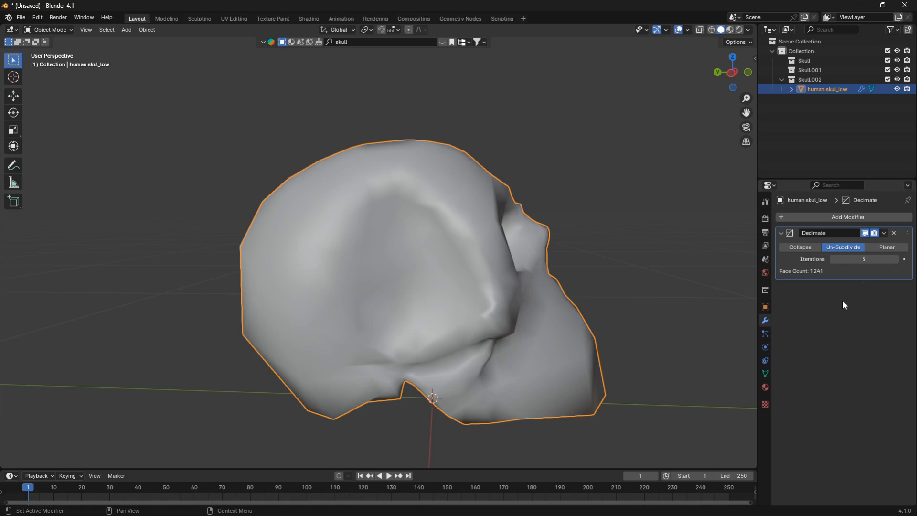
pyautogui.click(884, 233)
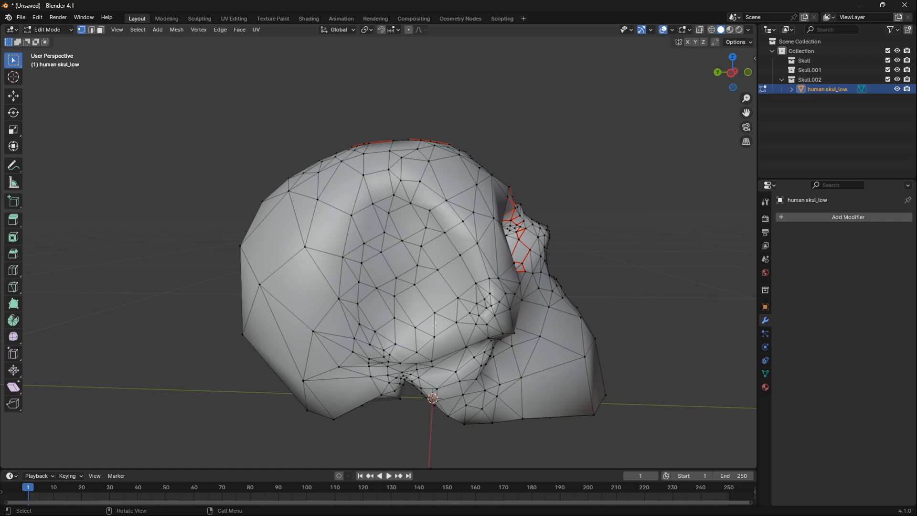
# Box-select the dense vertex cluster on the side of the cranium
pyautogui.moveTo(436, 325); pyautogui.dragTo(470, 288)
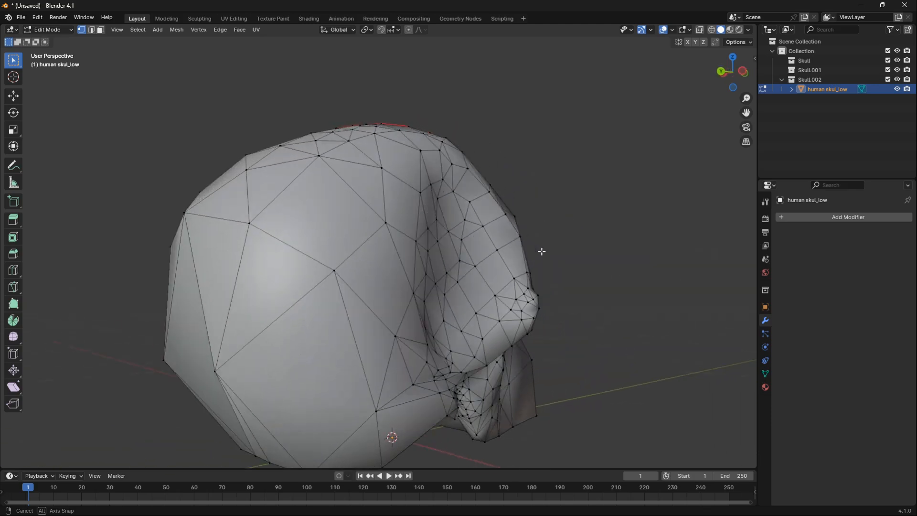
pyautogui.moveTo(541, 251); pyautogui.dragTo(488, 264)
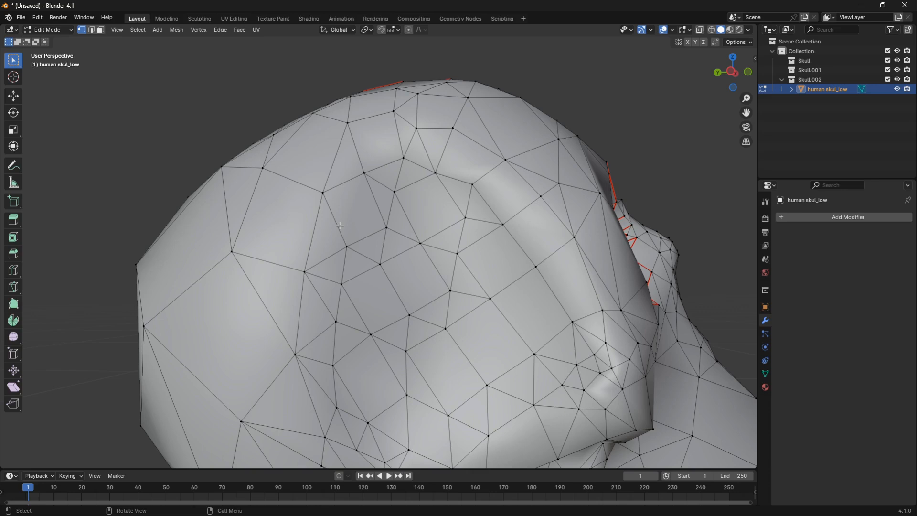
pyautogui.moveTo(339, 226); pyautogui.dragTo(496, 347)
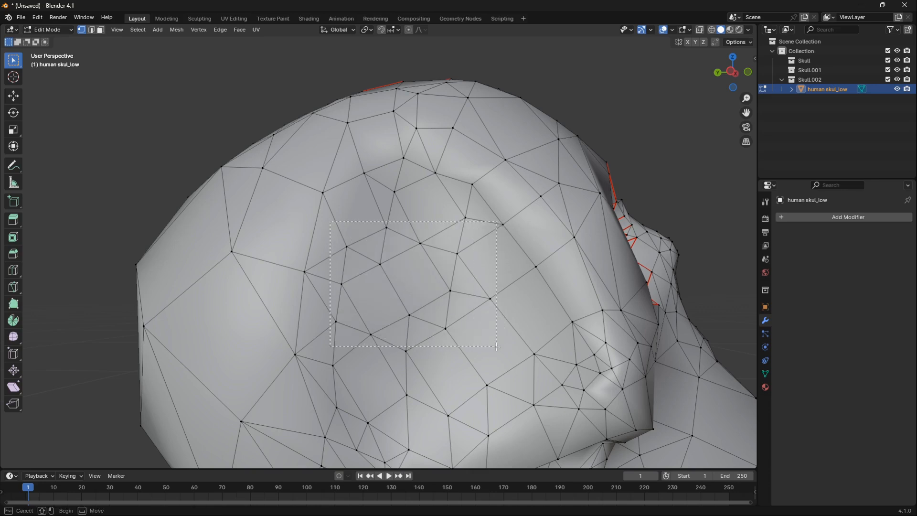
pyautogui.moveTo(332, 223); pyautogui.dragTo(496, 347)
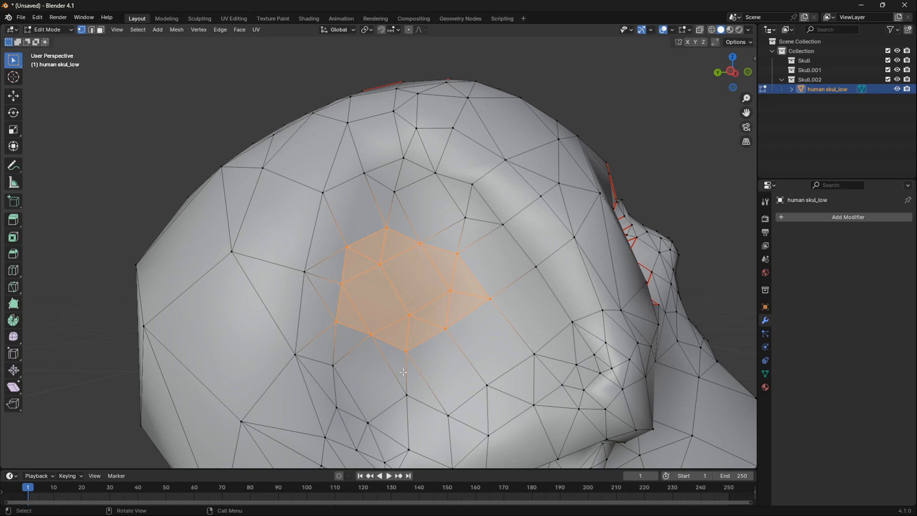
pyautogui.moveTo(434, 334)
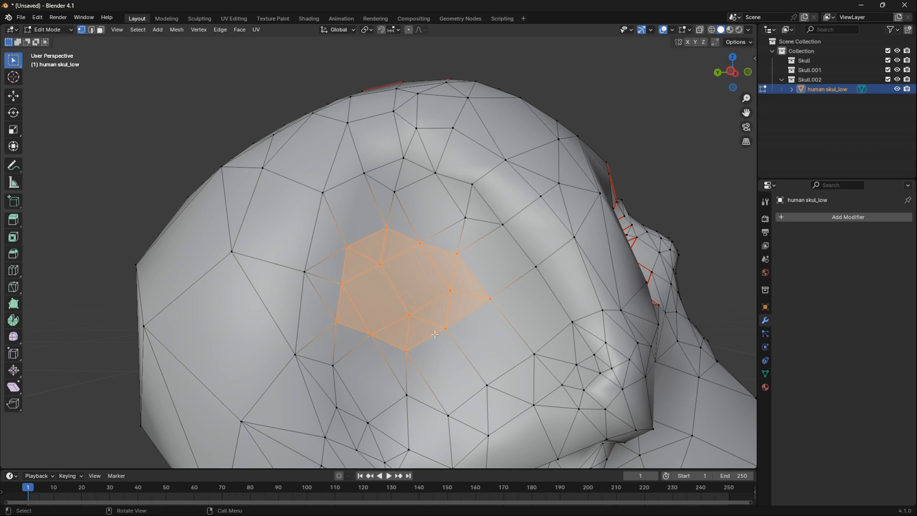
pyautogui.moveTo(436, 293)
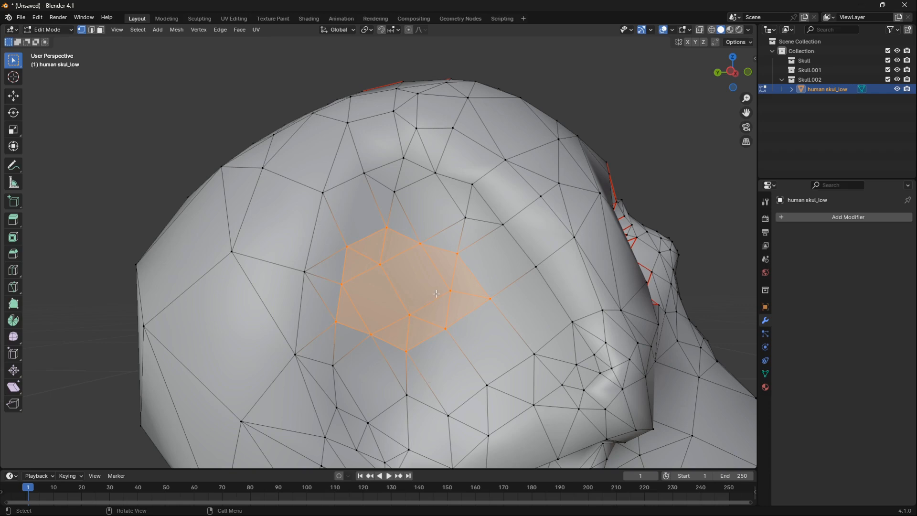
# Merge the selected cranium vertices at center and dissolve the resulting vertex
pyautogui.press('m')
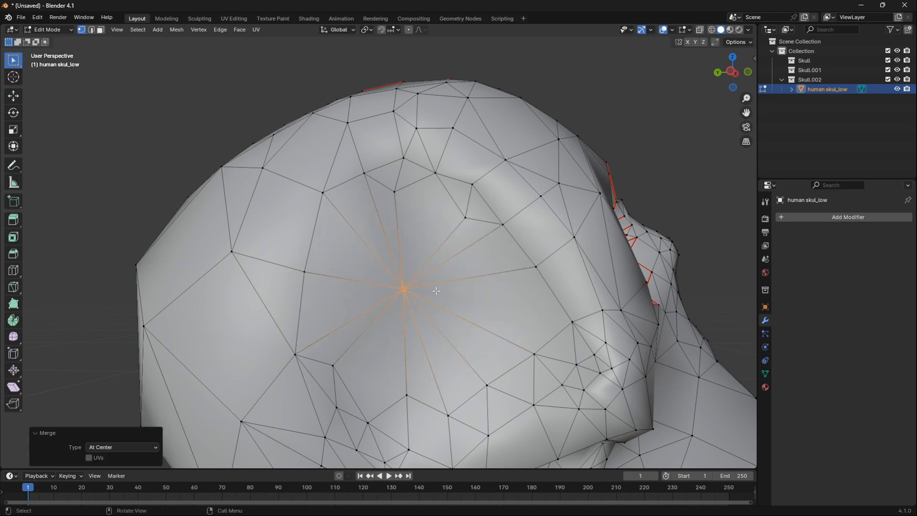
pyautogui.press('x')
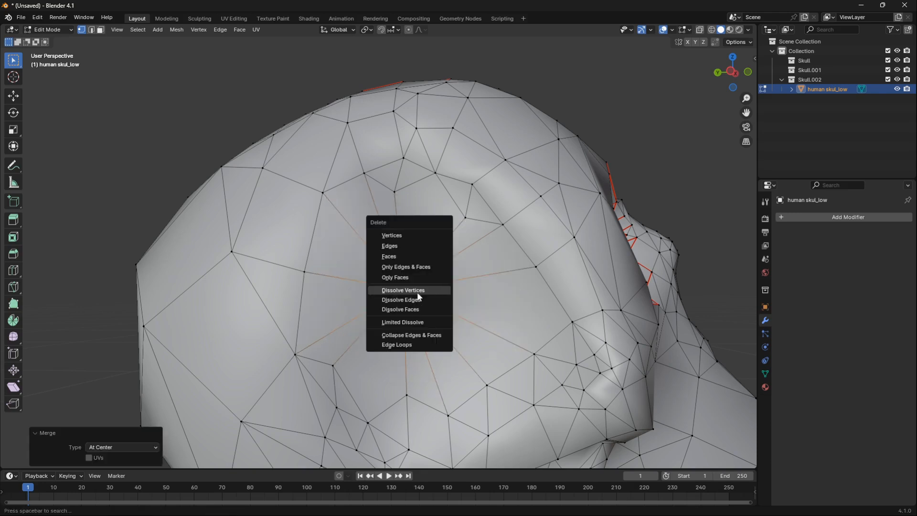
pyautogui.click(402, 290)
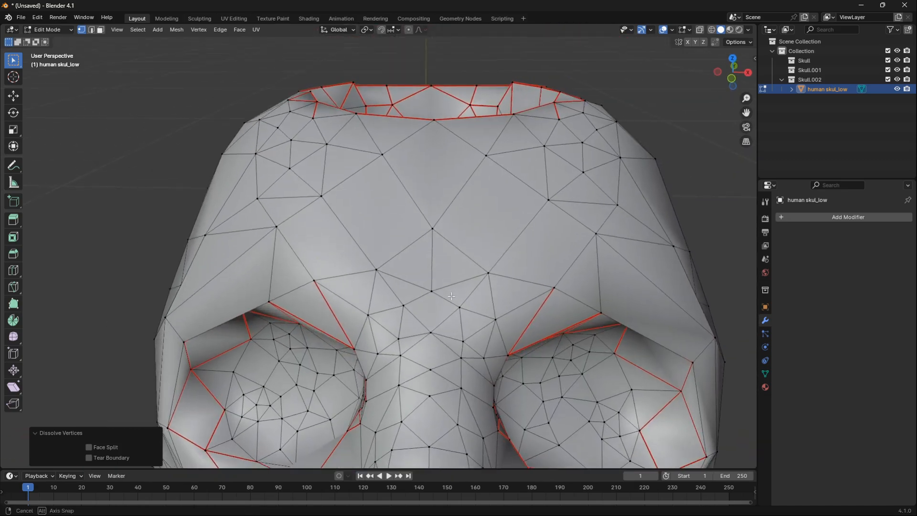
# Merge the forehead vertex group at center, dissolve it and return to object mode
pyautogui.moveTo(358, 220); pyautogui.dragTo(505, 292)
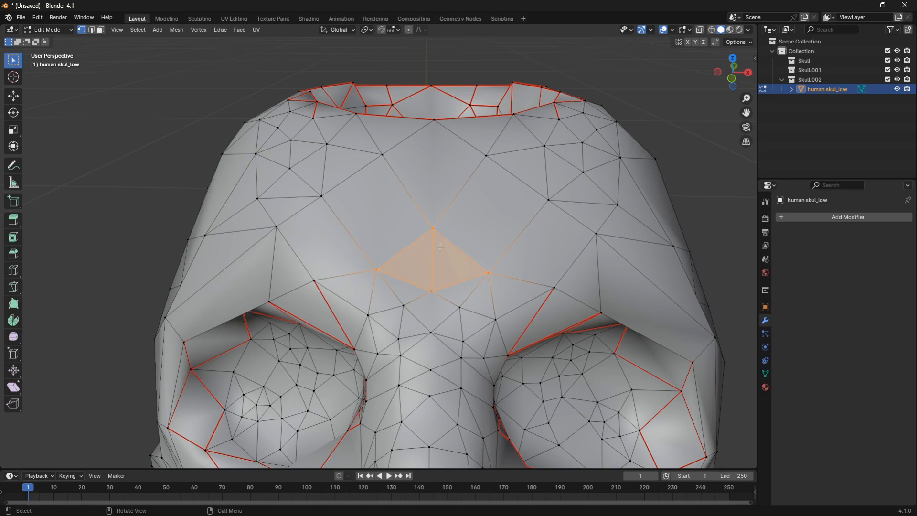
pyautogui.press('m')
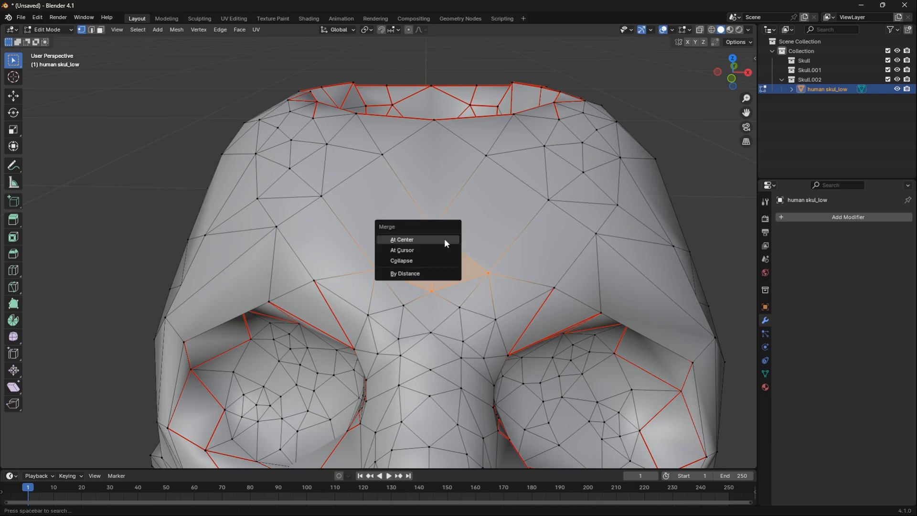
pyautogui.click(401, 239)
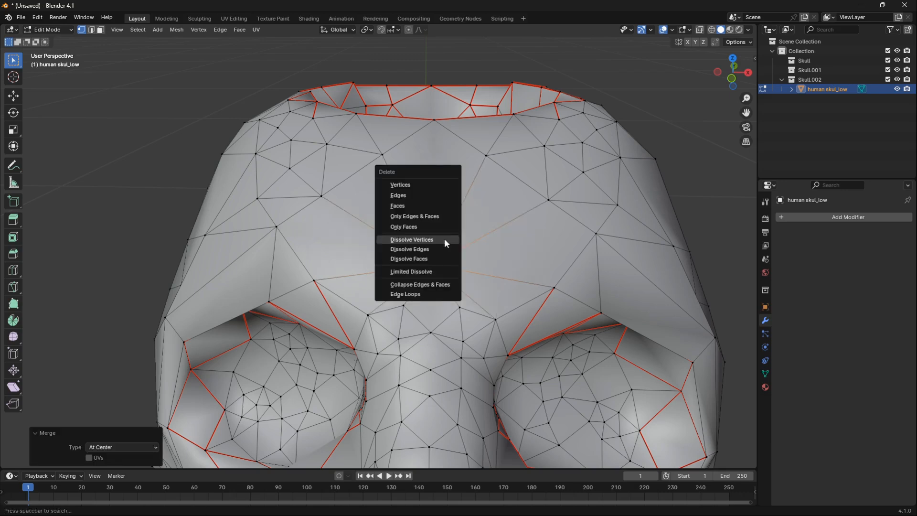
pyautogui.click(410, 239)
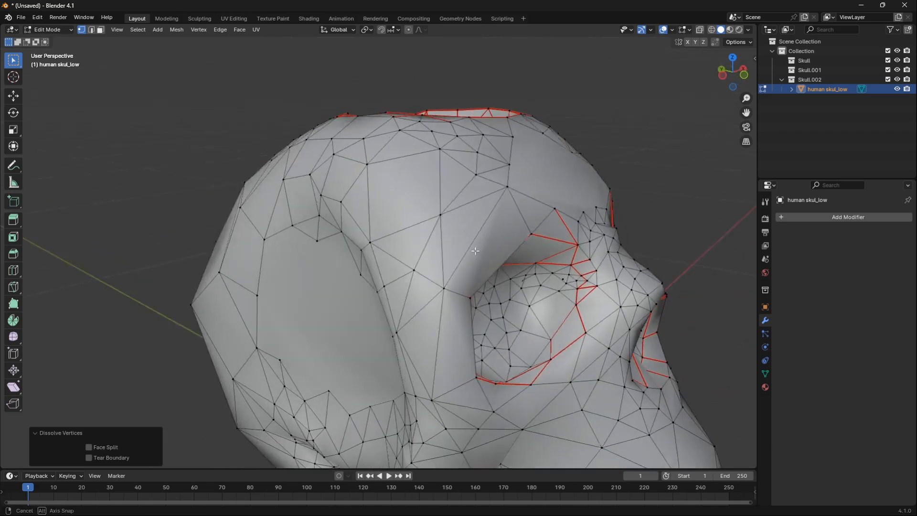
pyautogui.press('Tab')
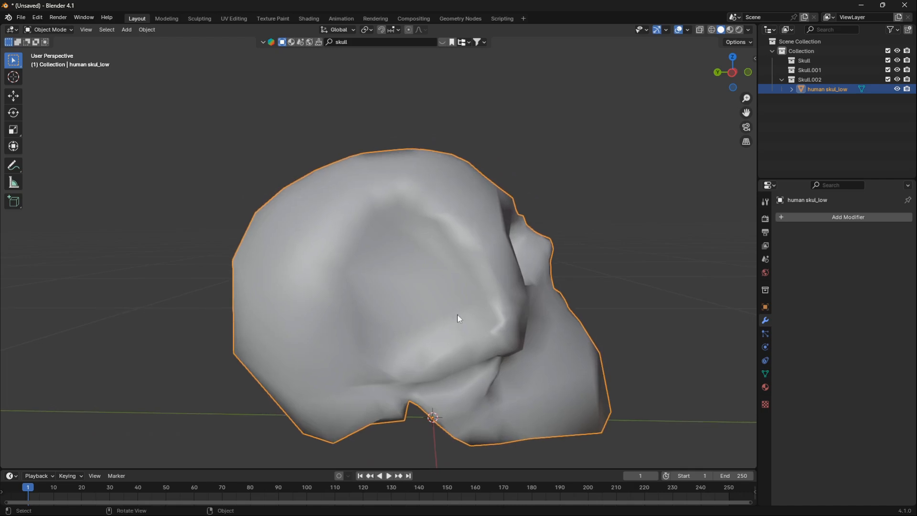
pyautogui.moveTo(863, 223)
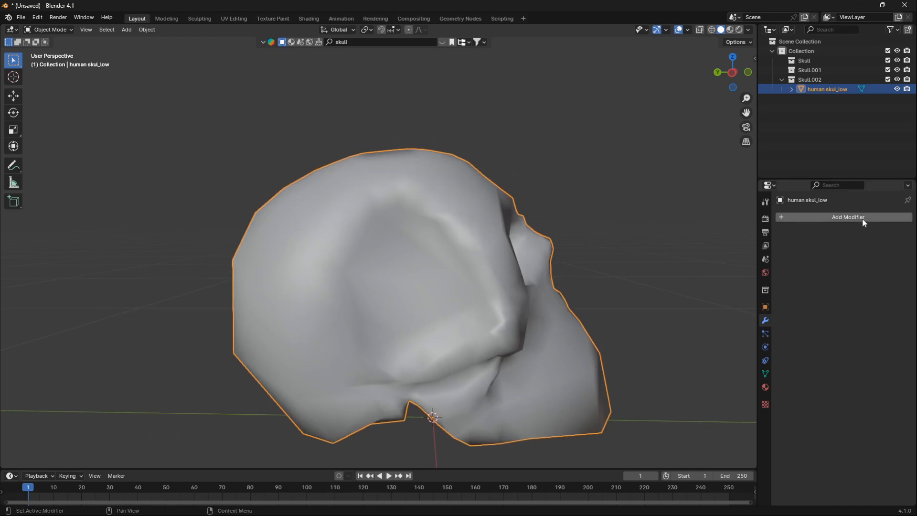
# Add a Wireframe modifier with strut thickness 0.0051 m
pyautogui.click(846, 217)
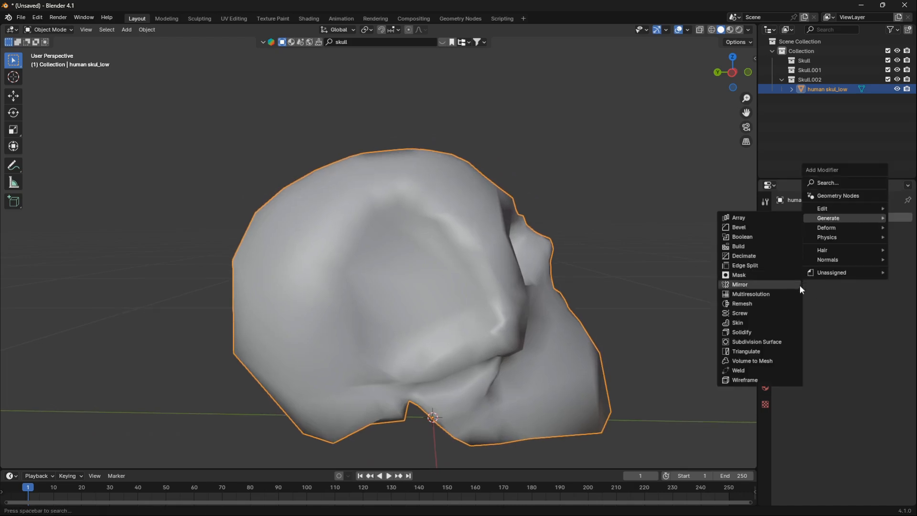
pyautogui.click(744, 379)
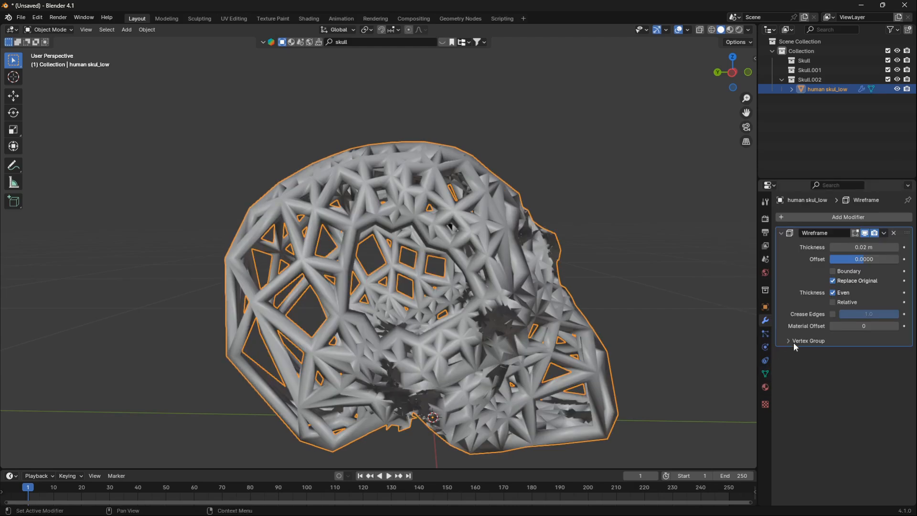
pyautogui.moveTo(864, 247); pyautogui.dragTo(848, 246)
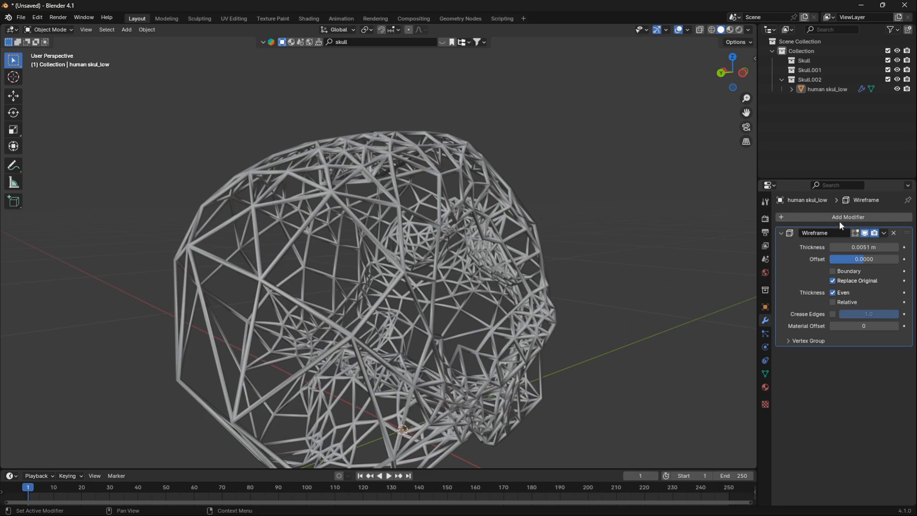
pyautogui.click(846, 217)
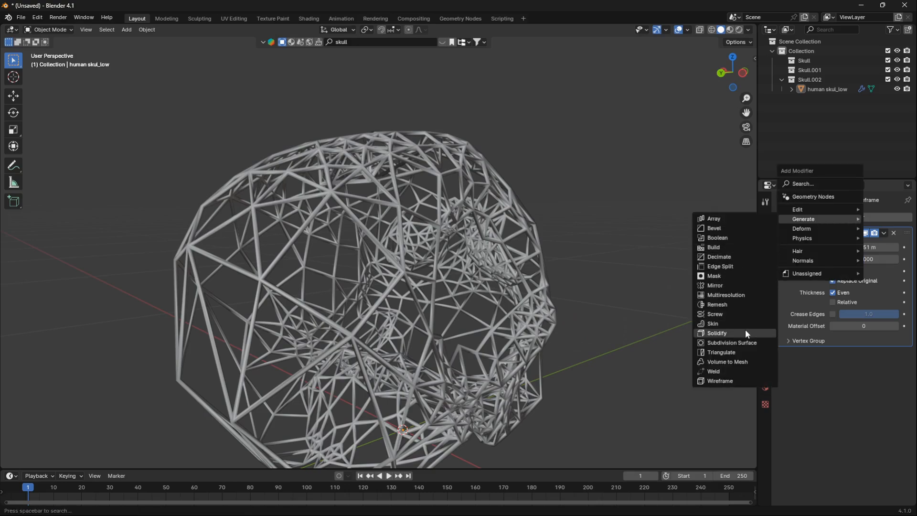
# Add a Solidify modifier at -0.001 m thickness and collapse the modifier panels
pyautogui.click(716, 332)
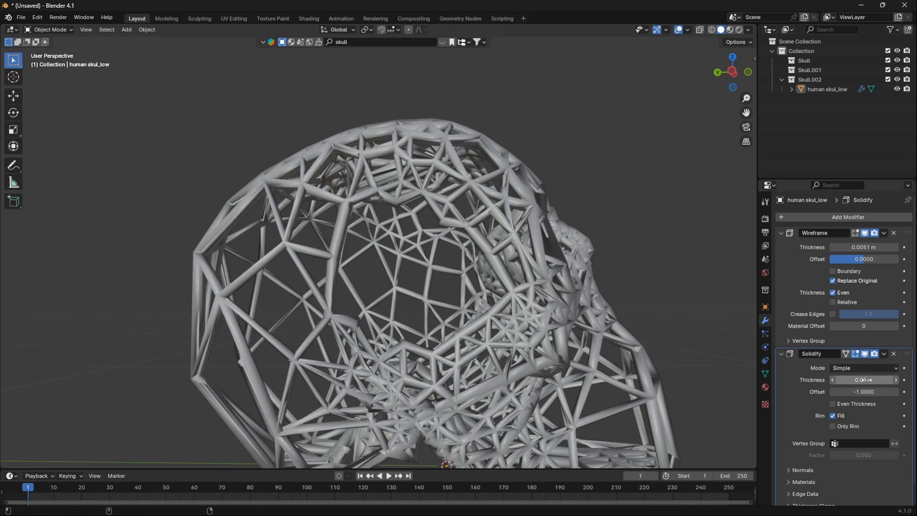
pyautogui.moveTo(871, 379); pyautogui.dragTo(848, 379)
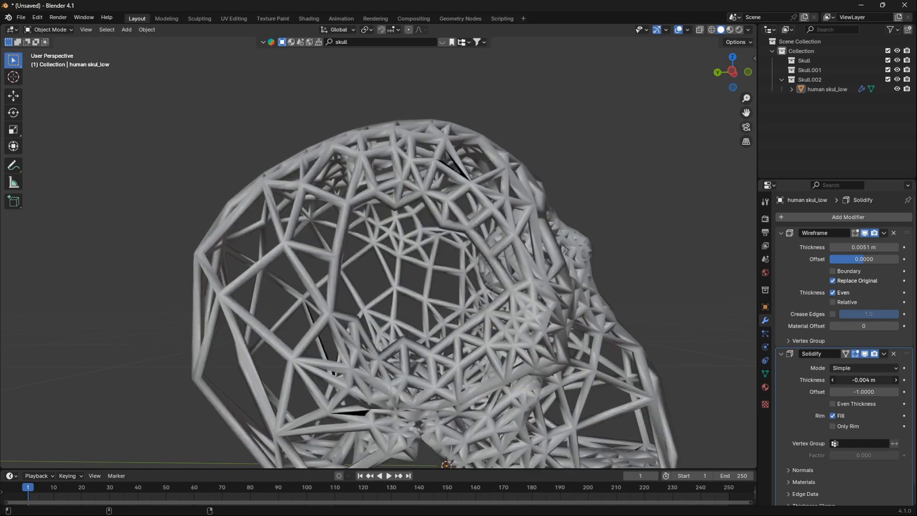
pyautogui.click(863, 379)
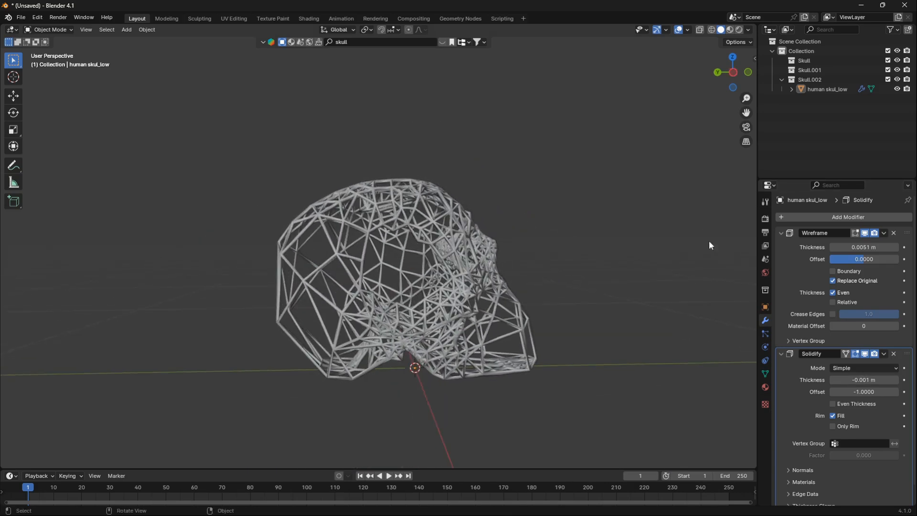
pyautogui.click(780, 232)
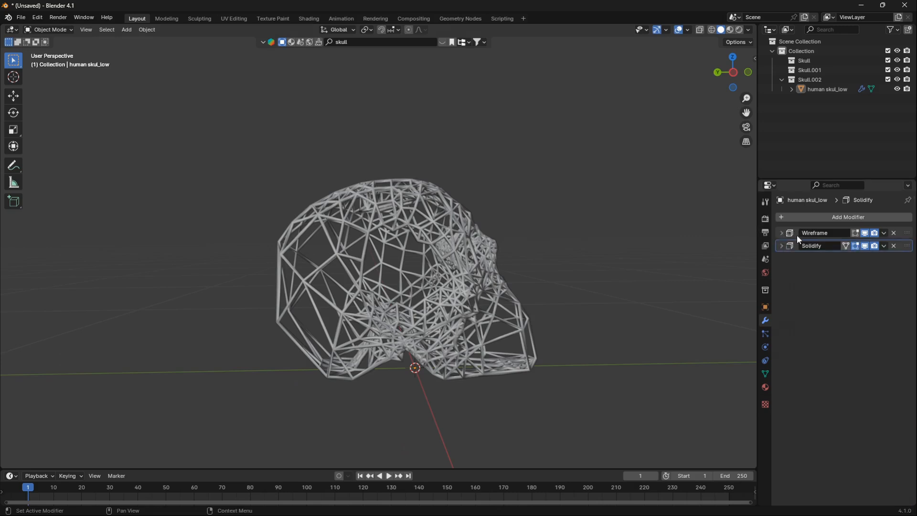
# Add a Subdivision Surface modifier with viewport and render levels at 4
pyautogui.click(846, 217)
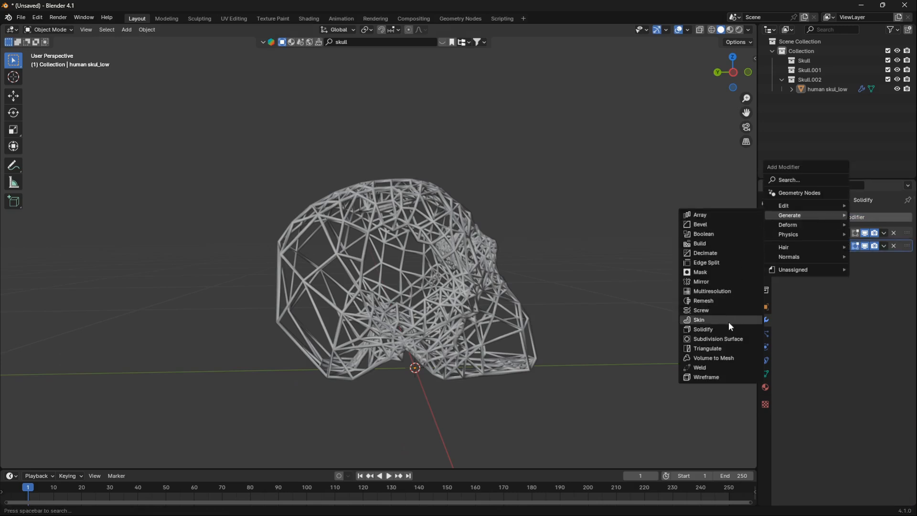
pyautogui.moveTo(717, 338)
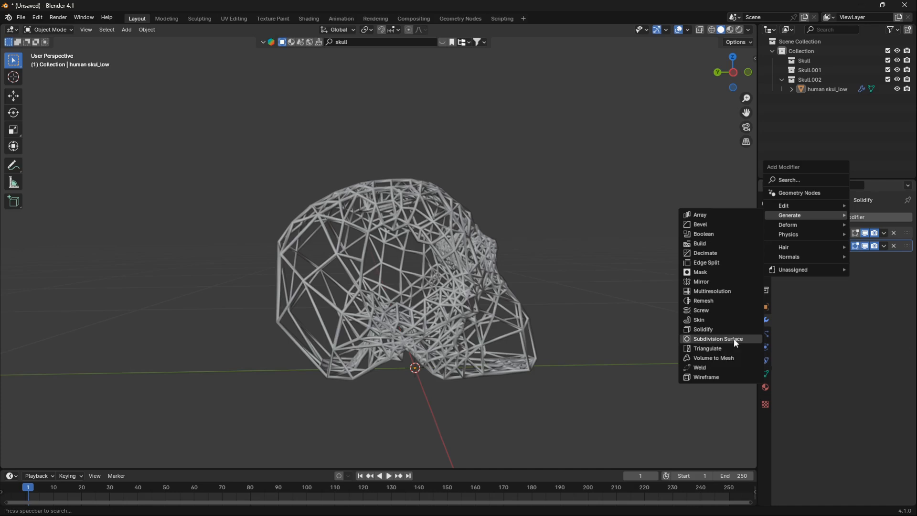
pyautogui.moveTo(493, 349)
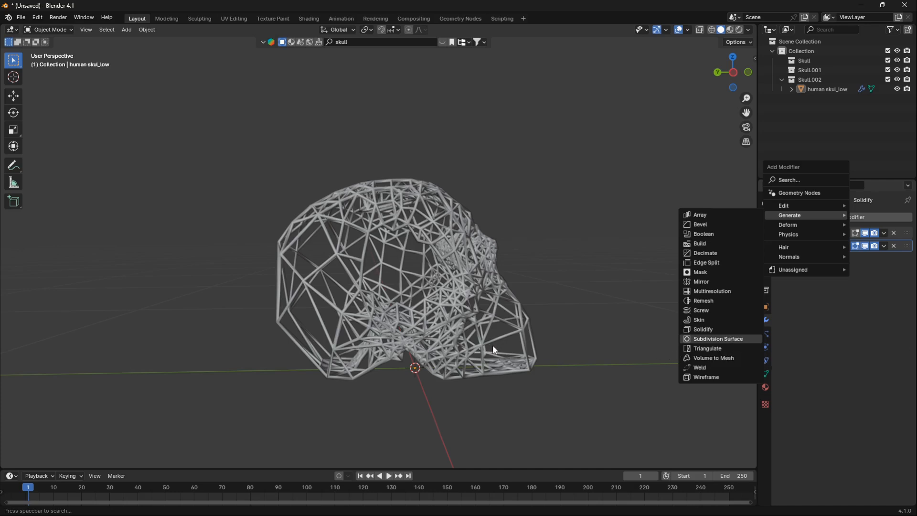
pyautogui.moveTo(497, 361)
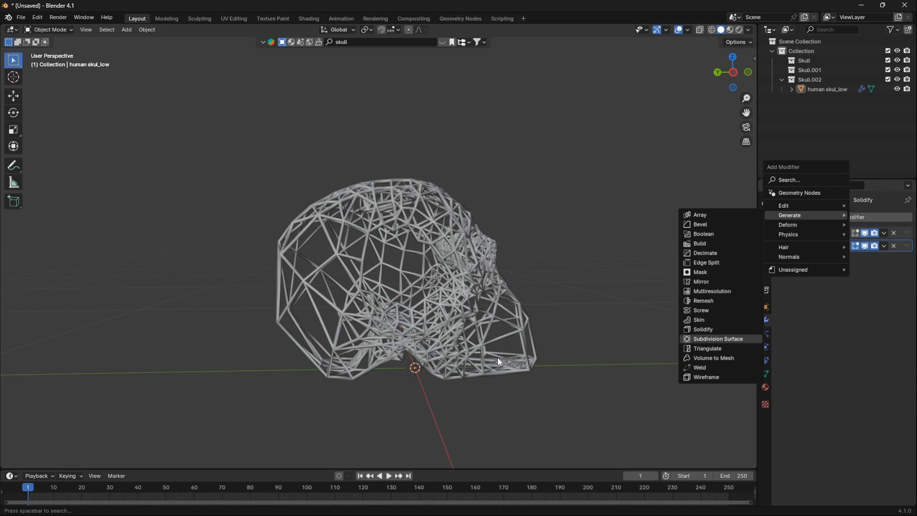
pyautogui.click(717, 338)
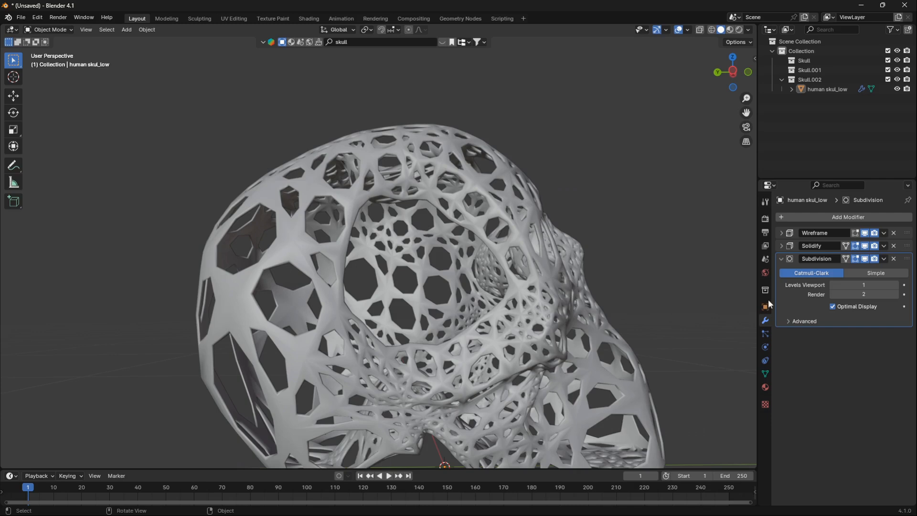
pyautogui.click(894, 285)
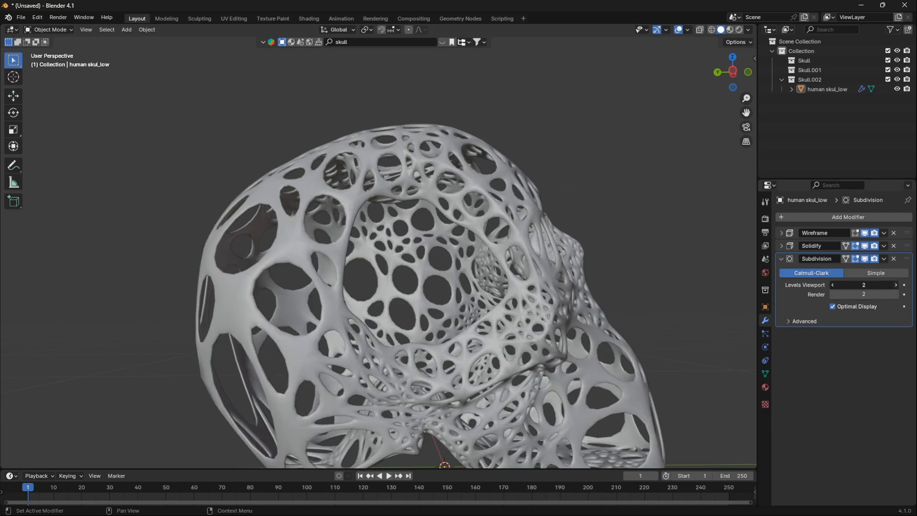
pyautogui.click(894, 294)
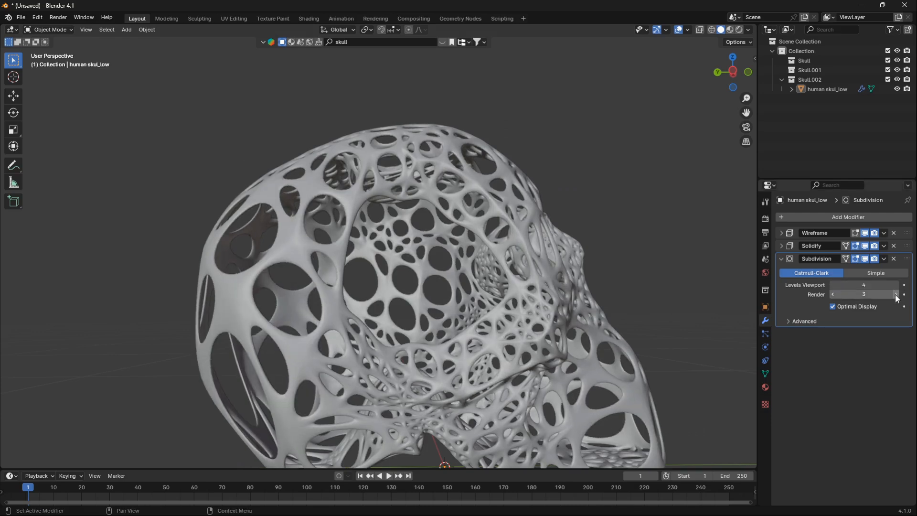
pyautogui.click(893, 294)
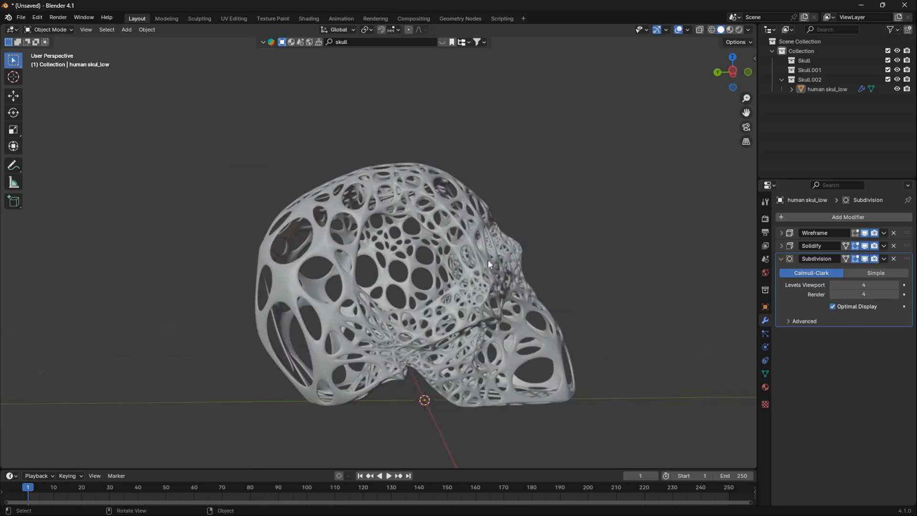
pyautogui.moveTo(488, 263); pyautogui.dragTo(473, 170)
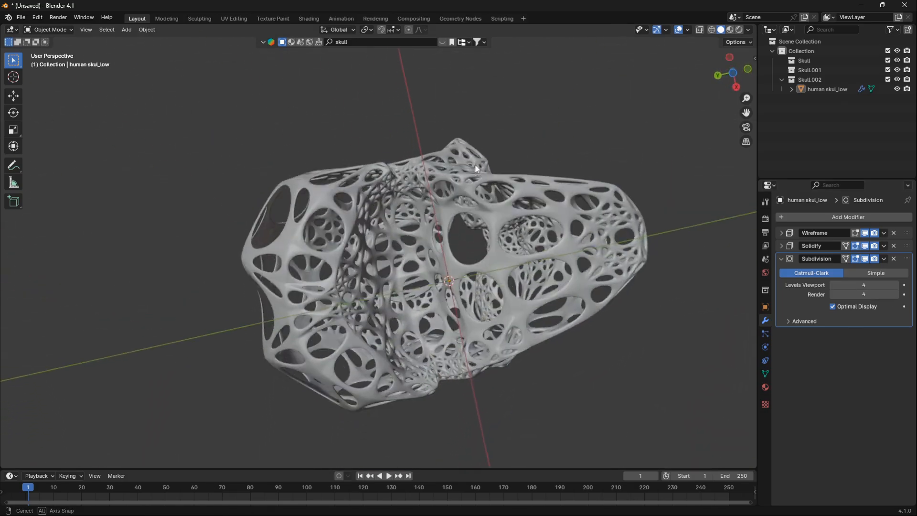
pyautogui.moveTo(473, 170); pyautogui.dragTo(418, 224)
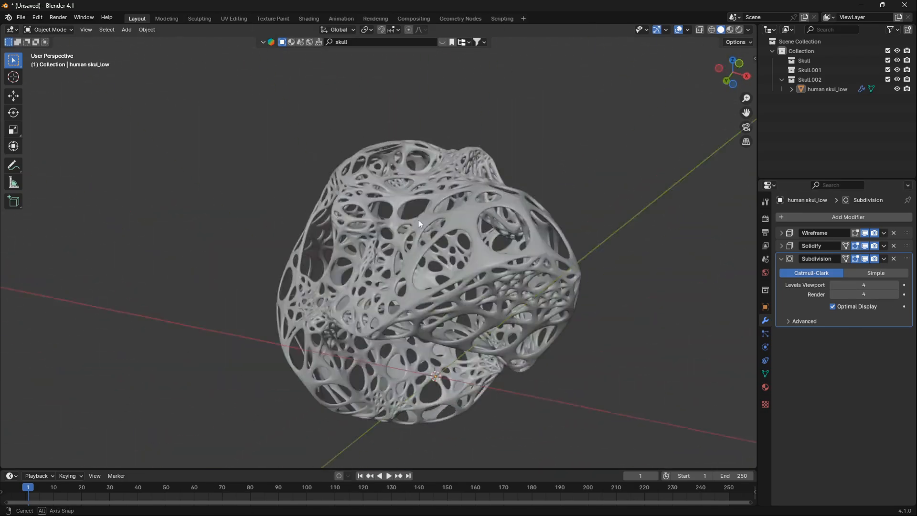
pyautogui.moveTo(418, 224); pyautogui.dragTo(384, 336)
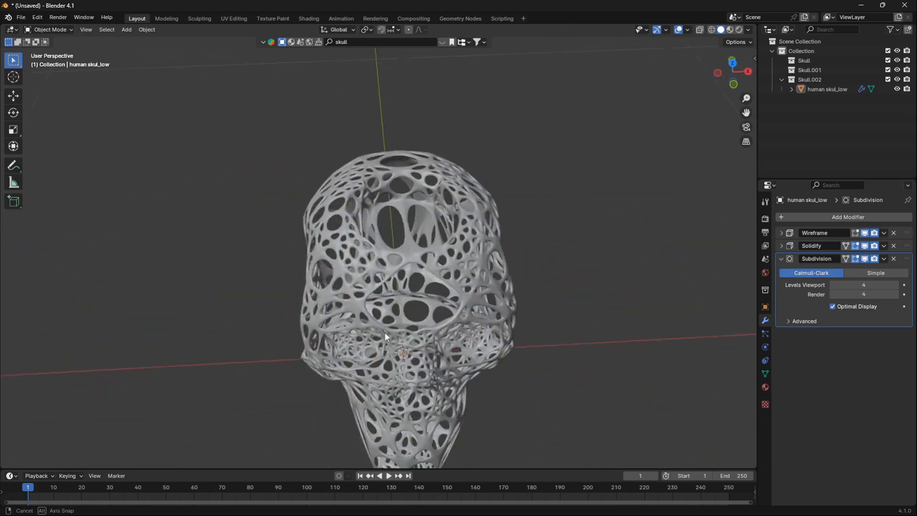
pyautogui.moveTo(385, 337); pyautogui.dragTo(506, 352)
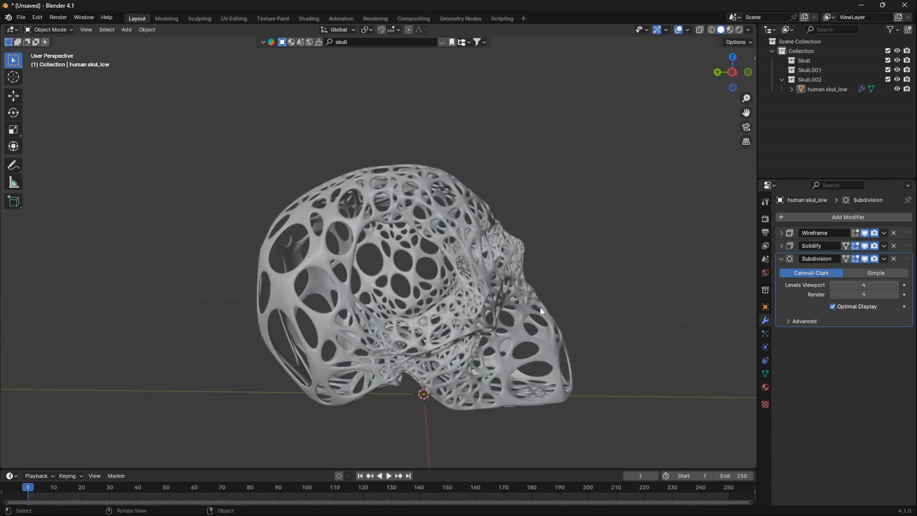
pyautogui.moveTo(563, 309)
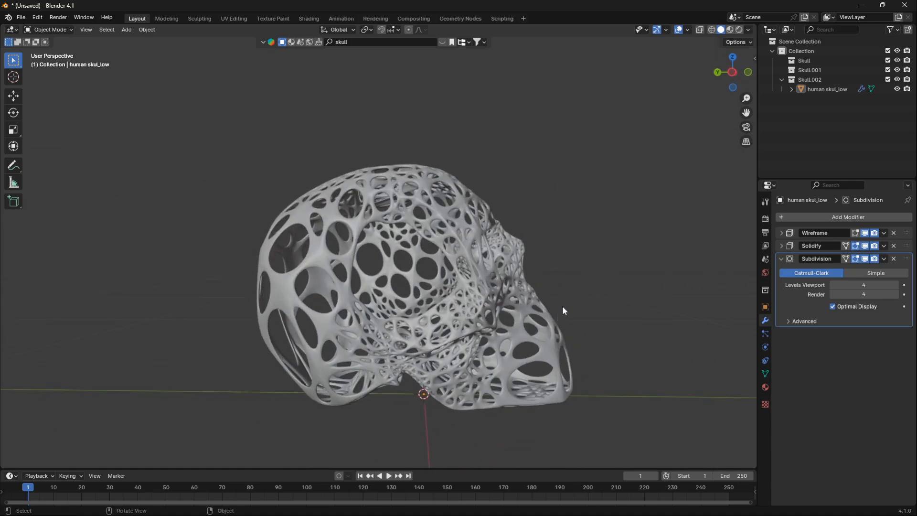